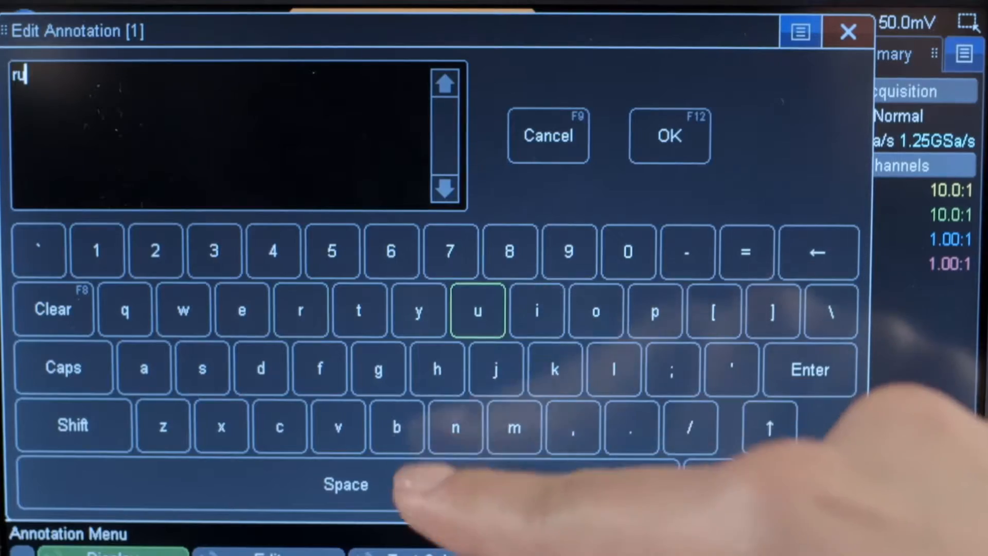
- Tap a letter on the on-screen keyboard to start the annotation text
{"action": "left_click", "coordinate": [357, 309]}
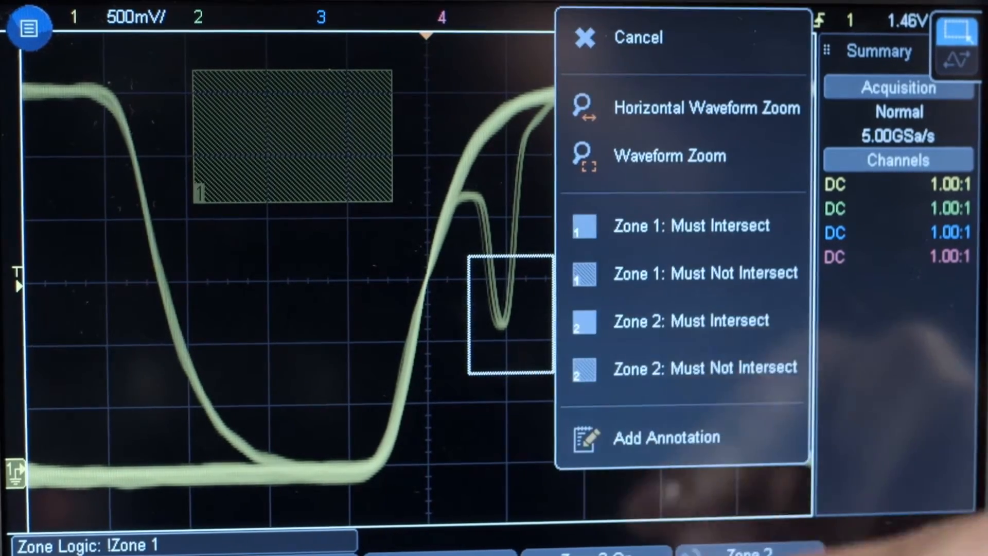
- Set the box around the dip as Zone 2: Must Intersect, combining Zone 1 and Zone 2
{"action": "left_click", "coordinate": [690, 320]}
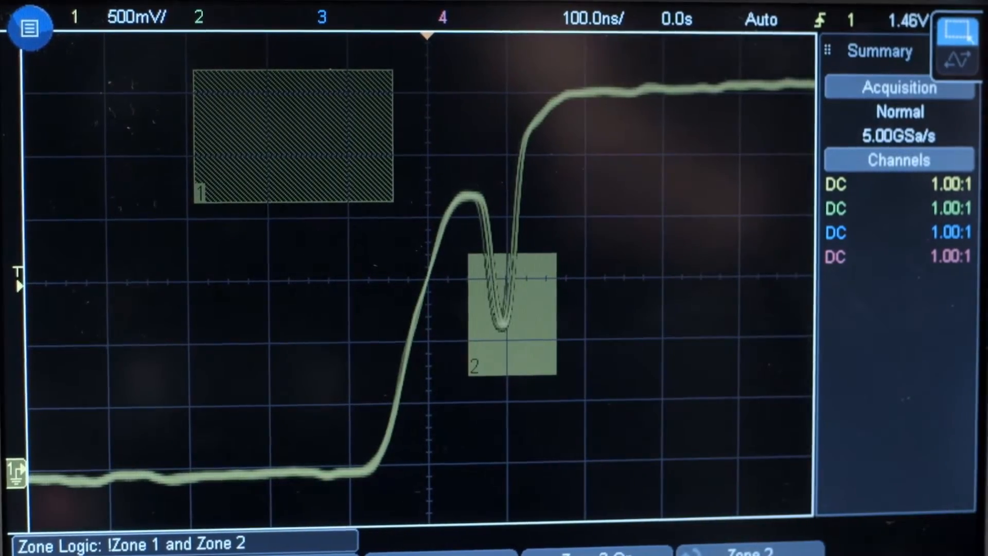